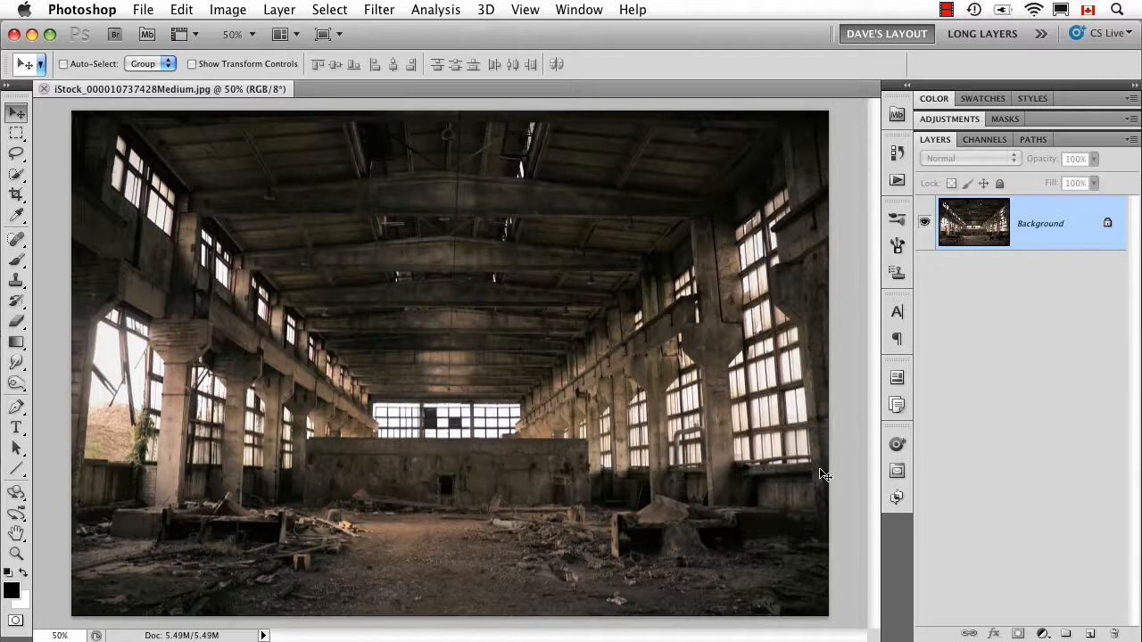
Step: Convert the warehouse background layer into smart object 'Layer 0' via Convert for Smart Filters
click(228, 11)
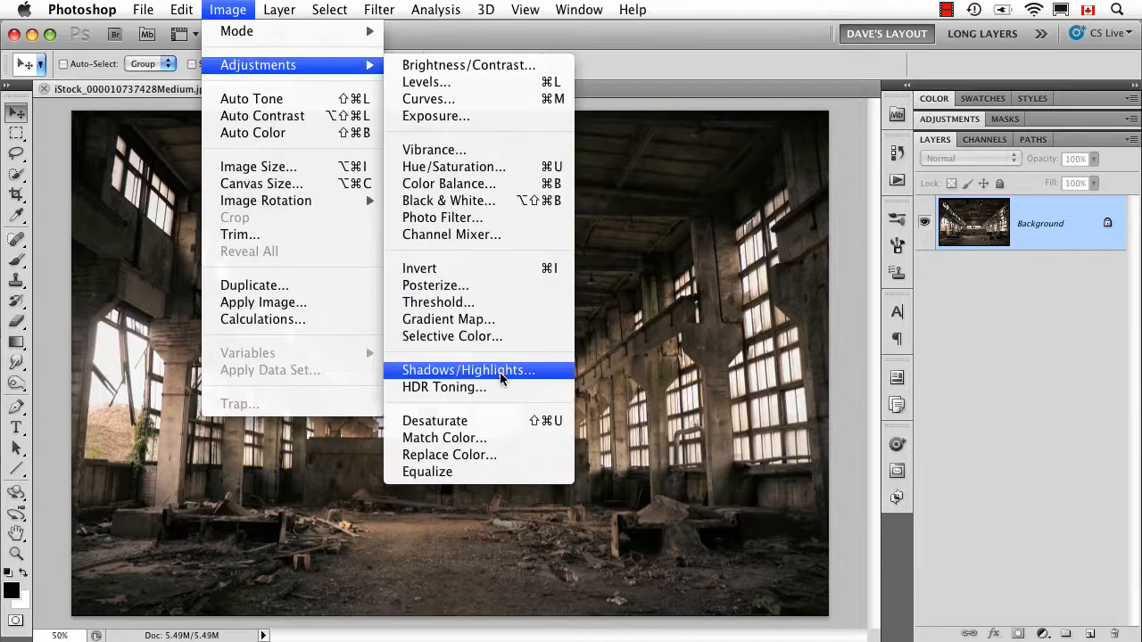
mouse_move(514, 375)
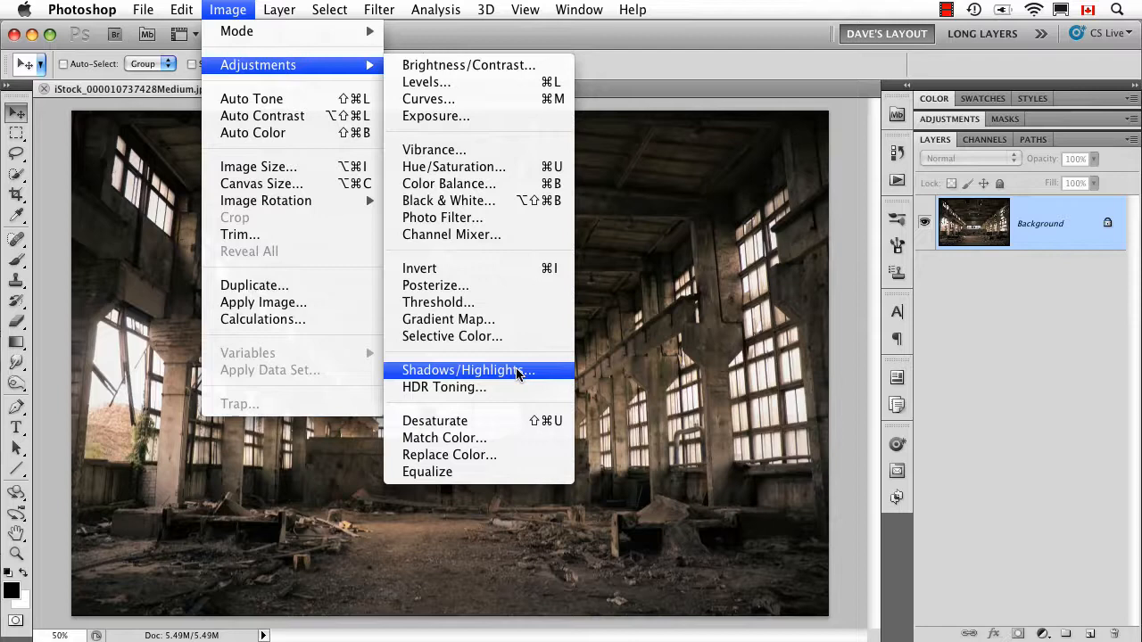
mouse_move(510, 339)
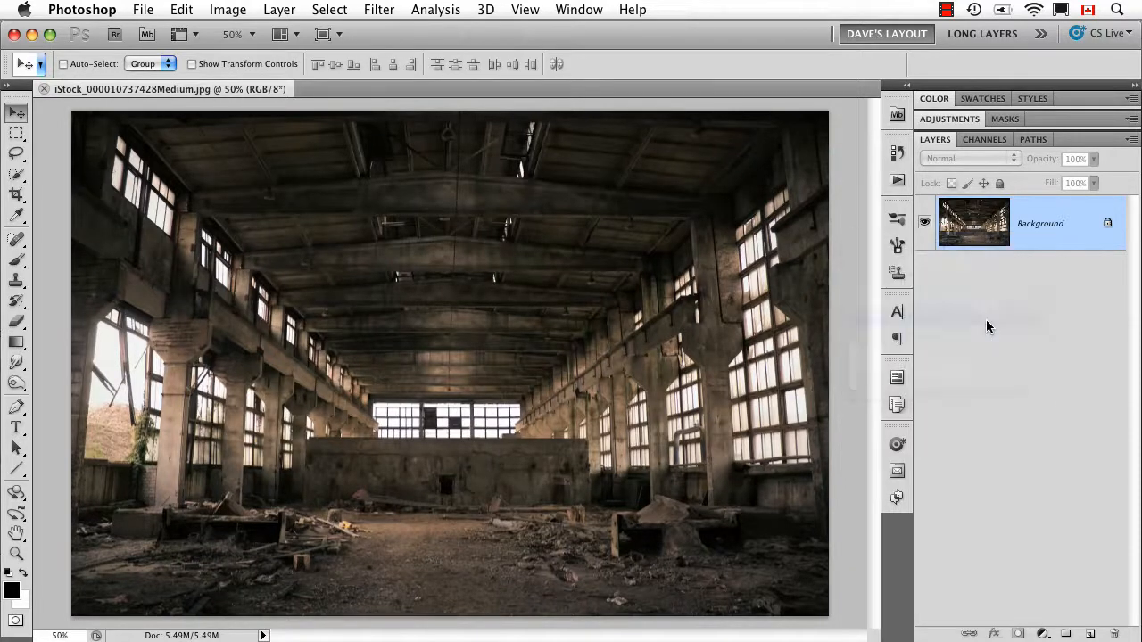
click(378, 11)
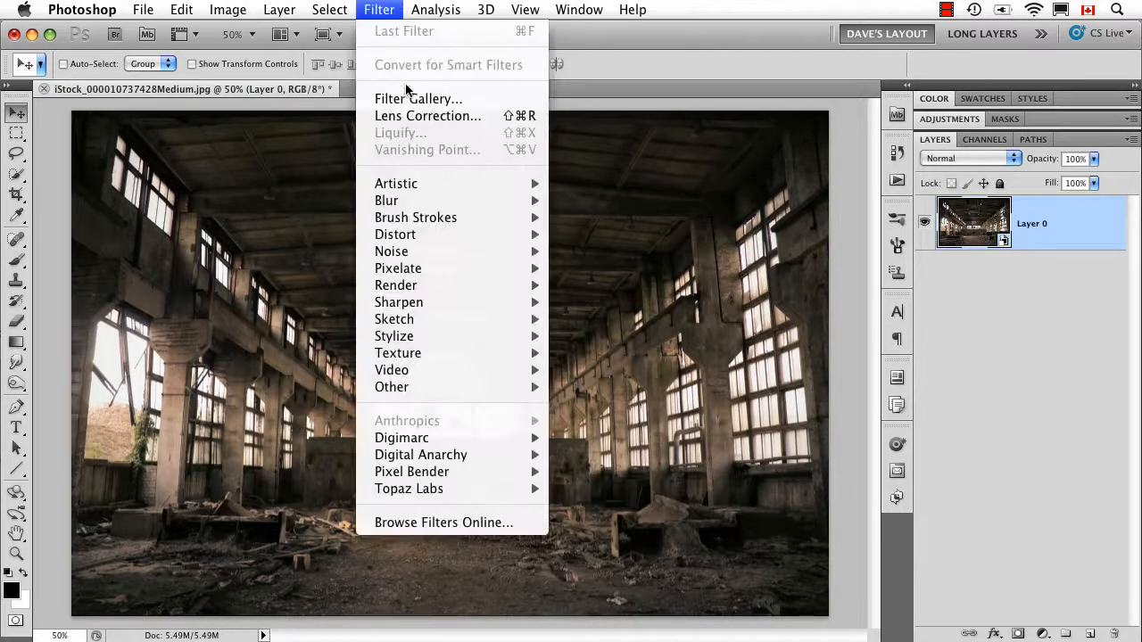
click(278, 10)
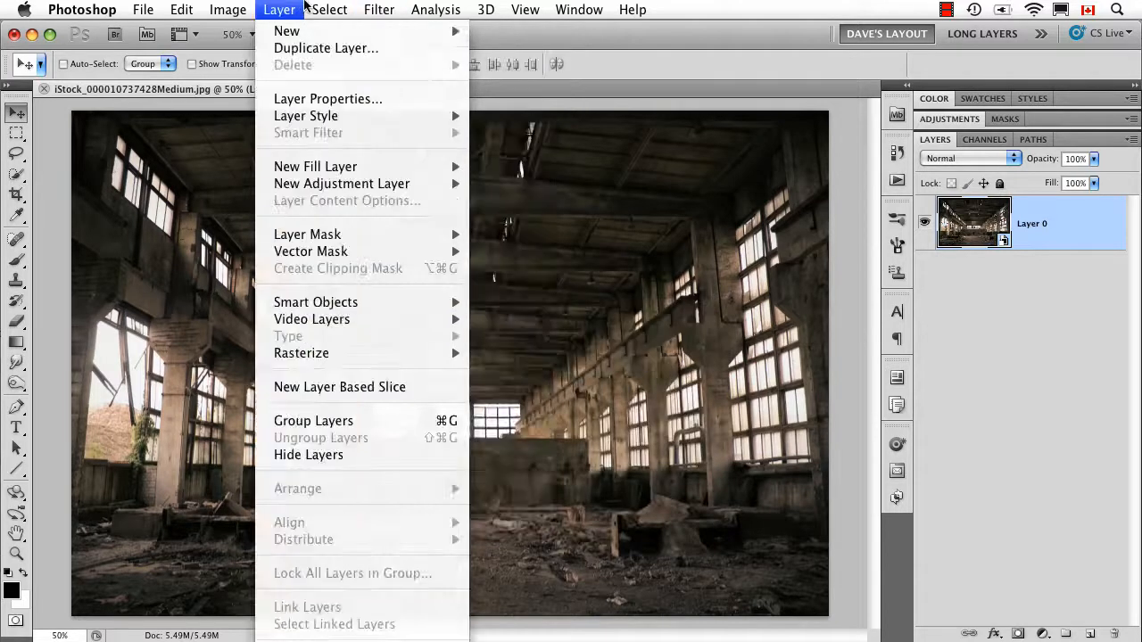
click(278, 11)
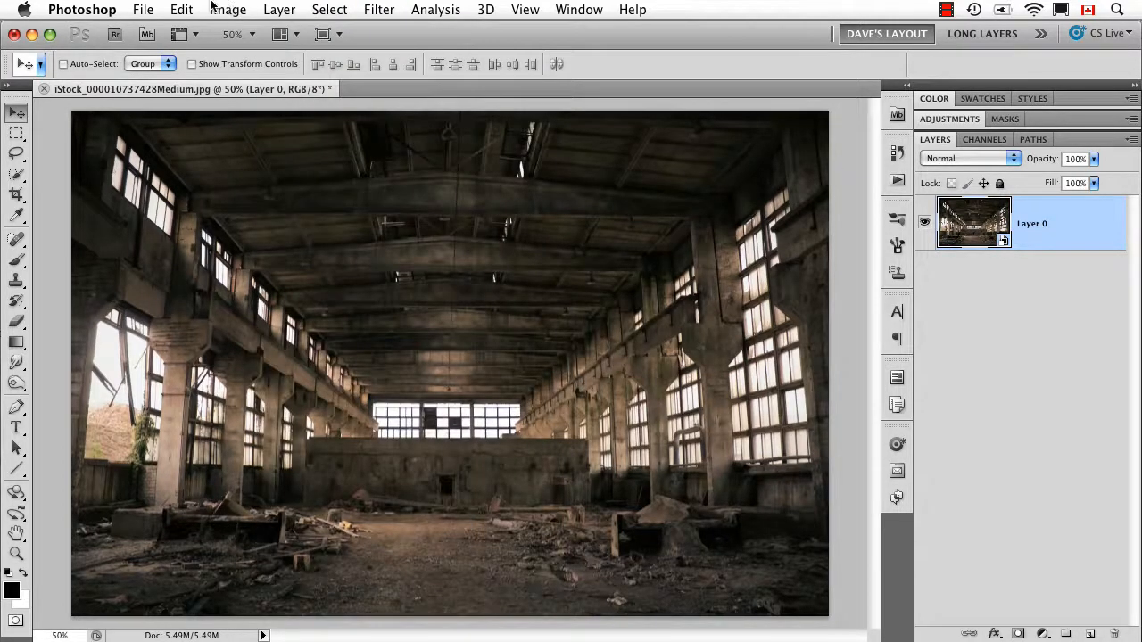
click(229, 11)
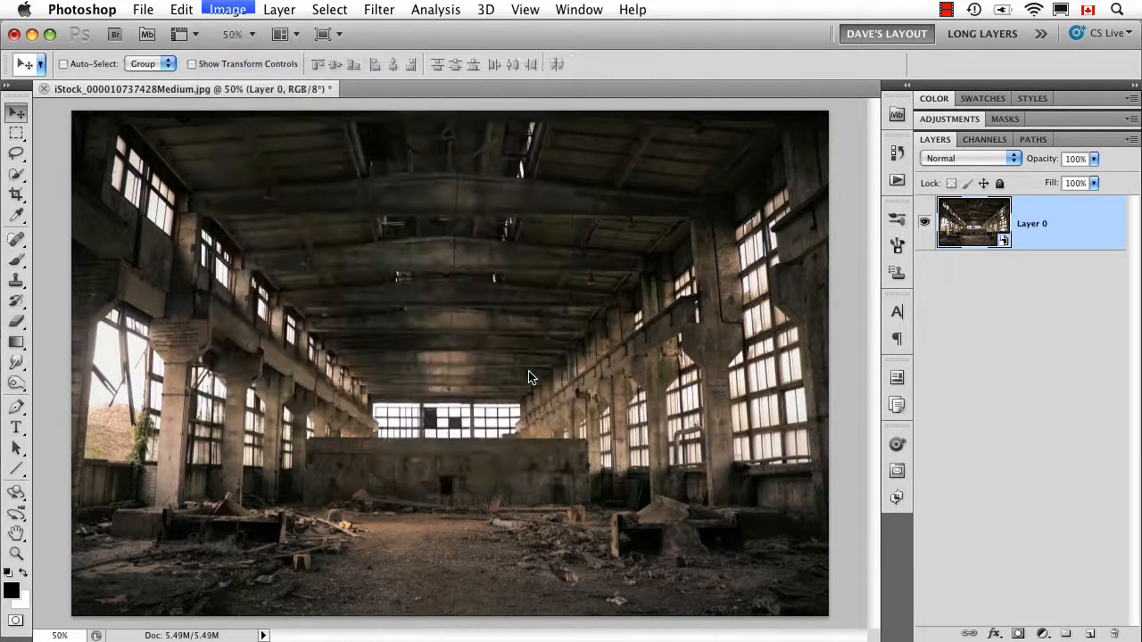
Step: Apply a Shadows/Highlights smart filter with Shadows 80% and Highlights 84%
click(229, 10)
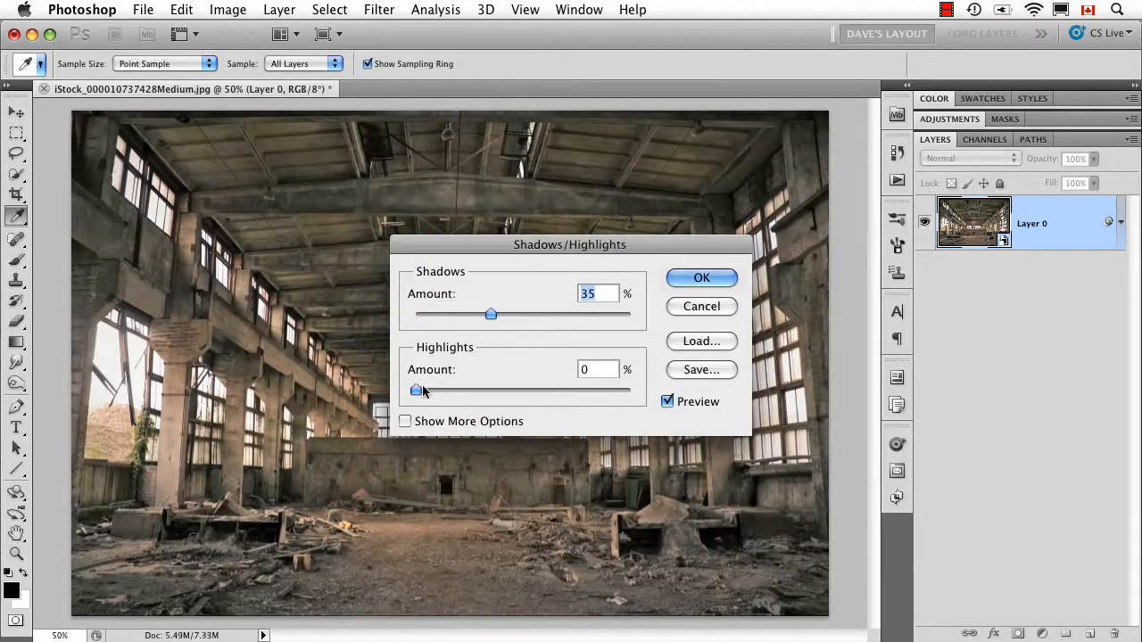
drag(416, 391, 550, 391)
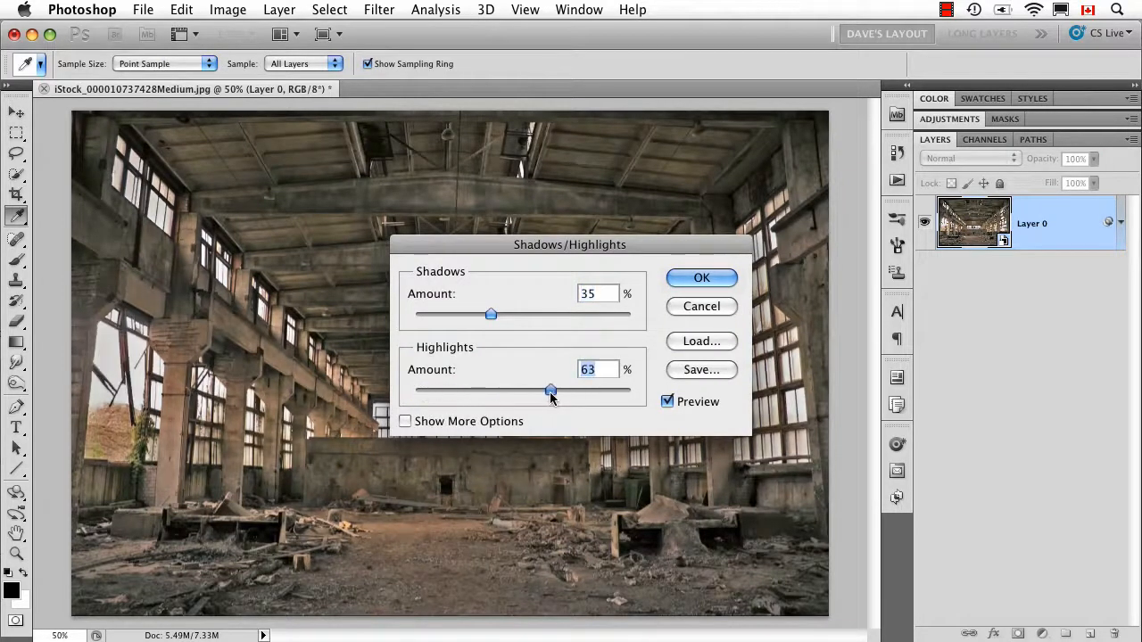
drag(550, 391, 596, 391)
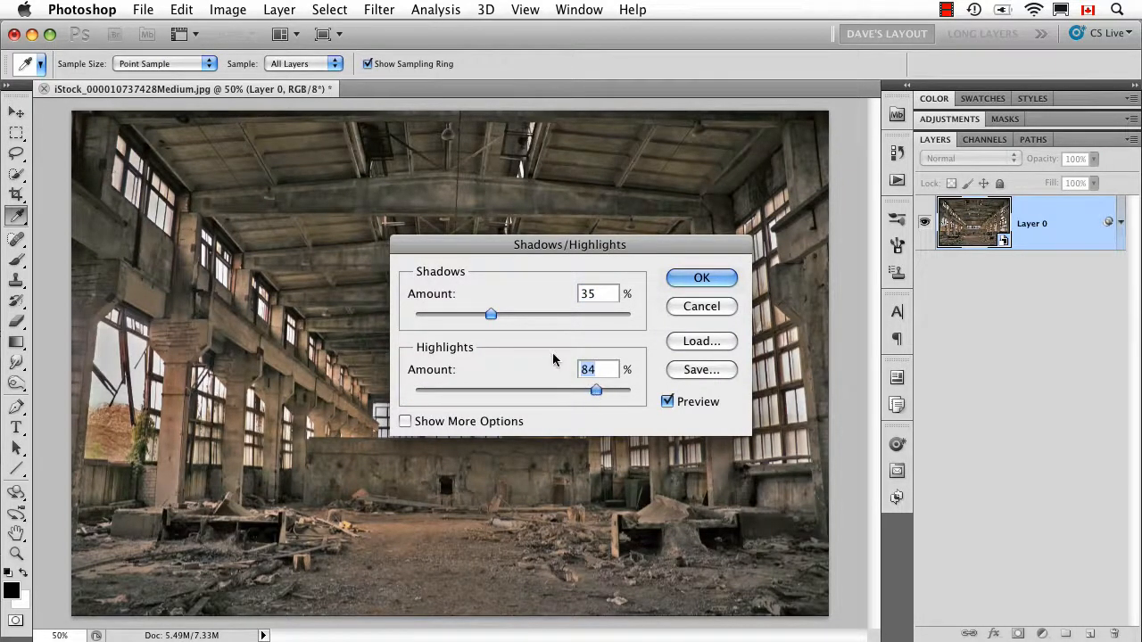
drag(490, 314, 561, 314)
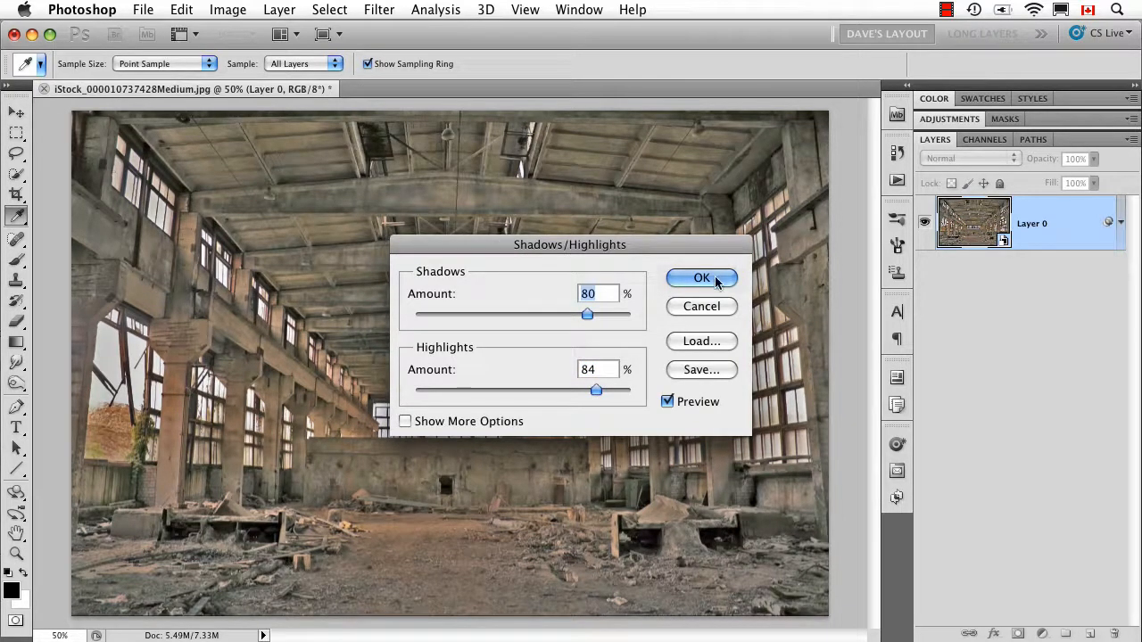
click(701, 278)
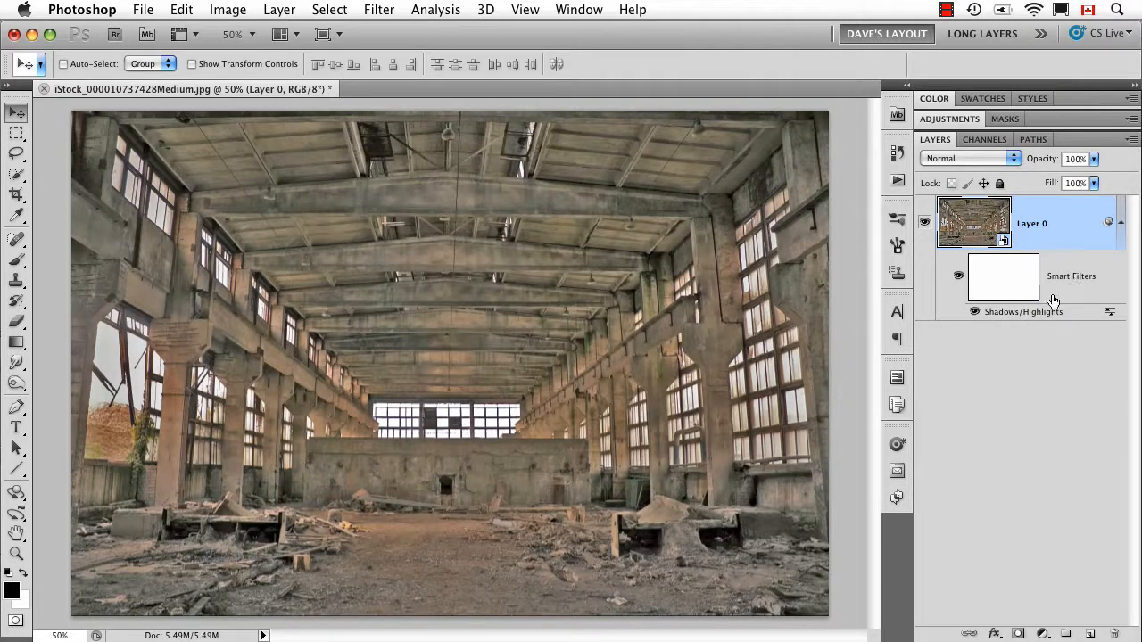
mouse_move(1057, 307)
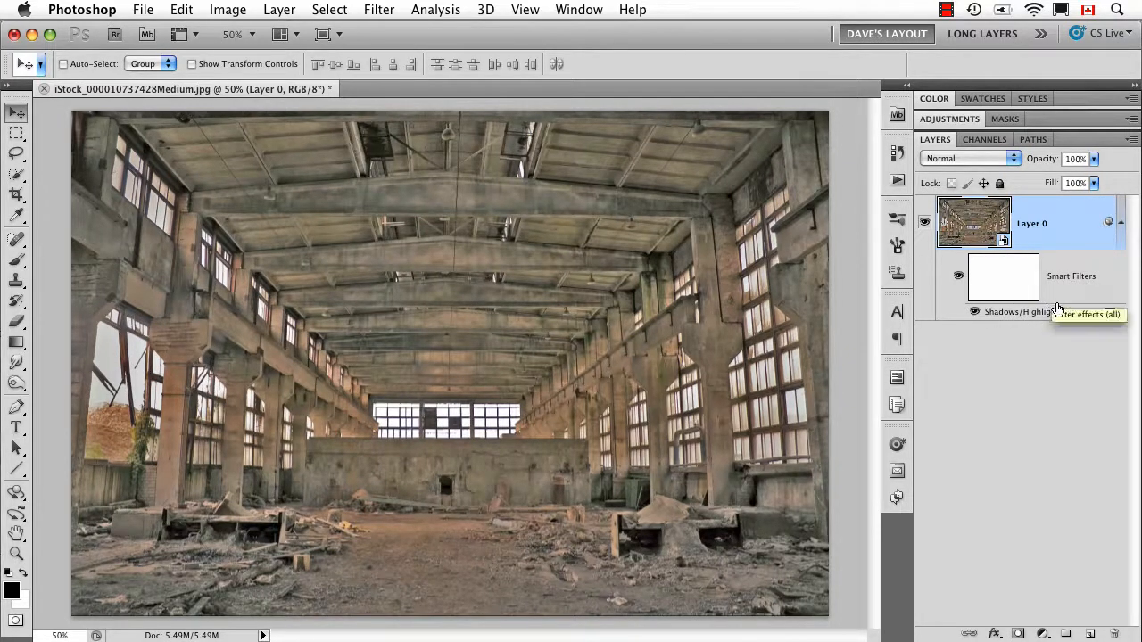
Step: Reduce the Shadows/Highlights filter's shadows amount to about 7, darkening the photo
double_click(1110, 310)
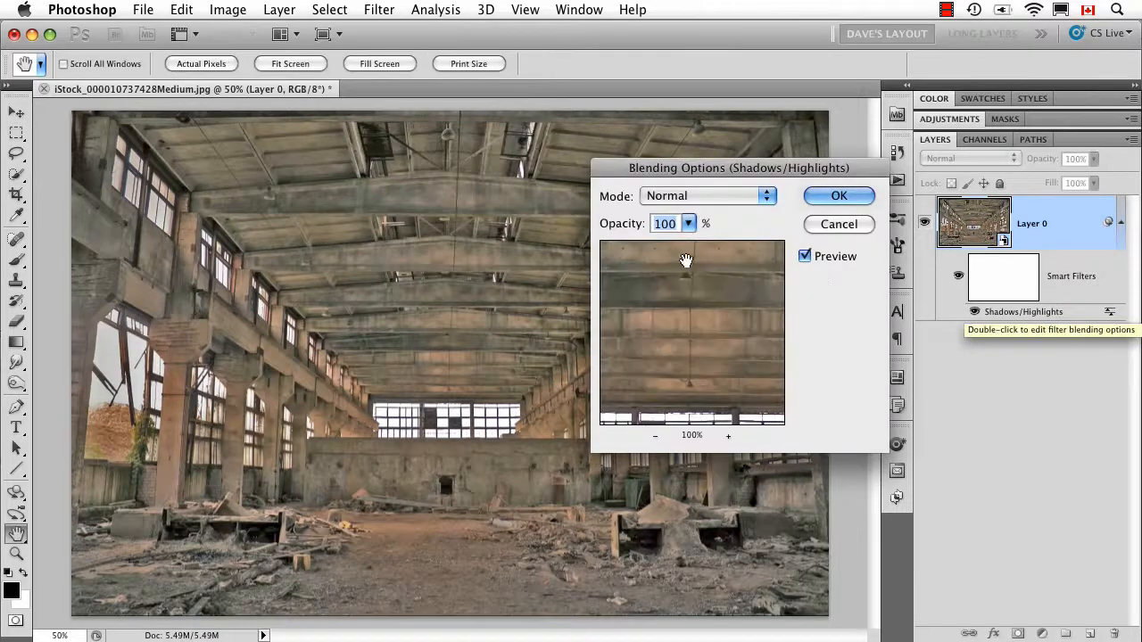
click(838, 194)
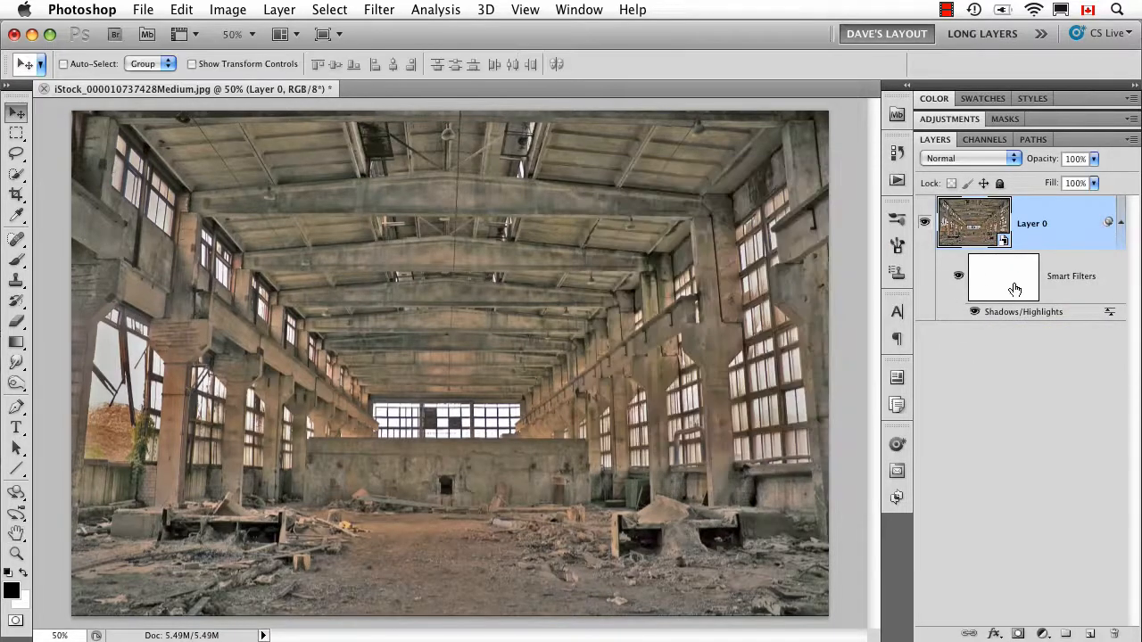
double_click(1024, 311)
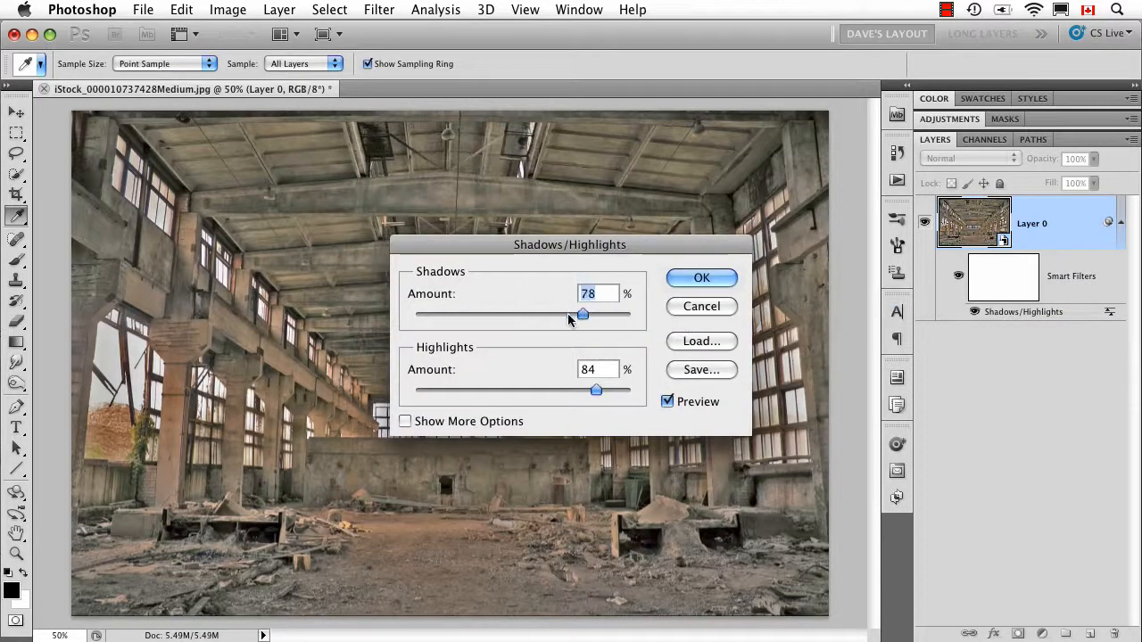
drag(582, 314, 432, 314)
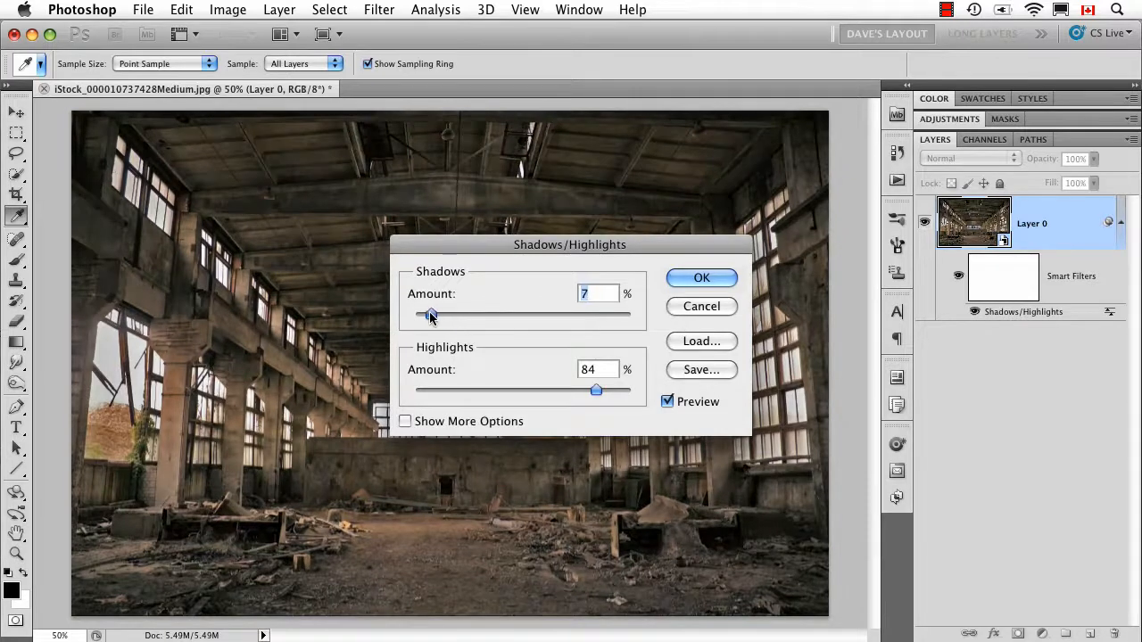
click(701, 279)
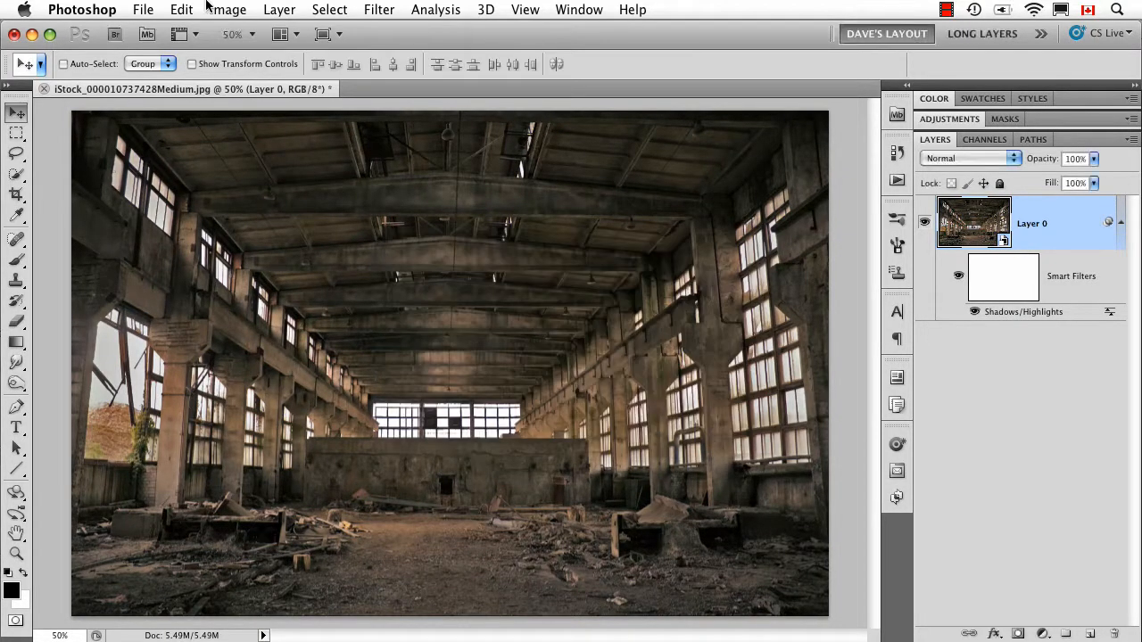
click(229, 11)
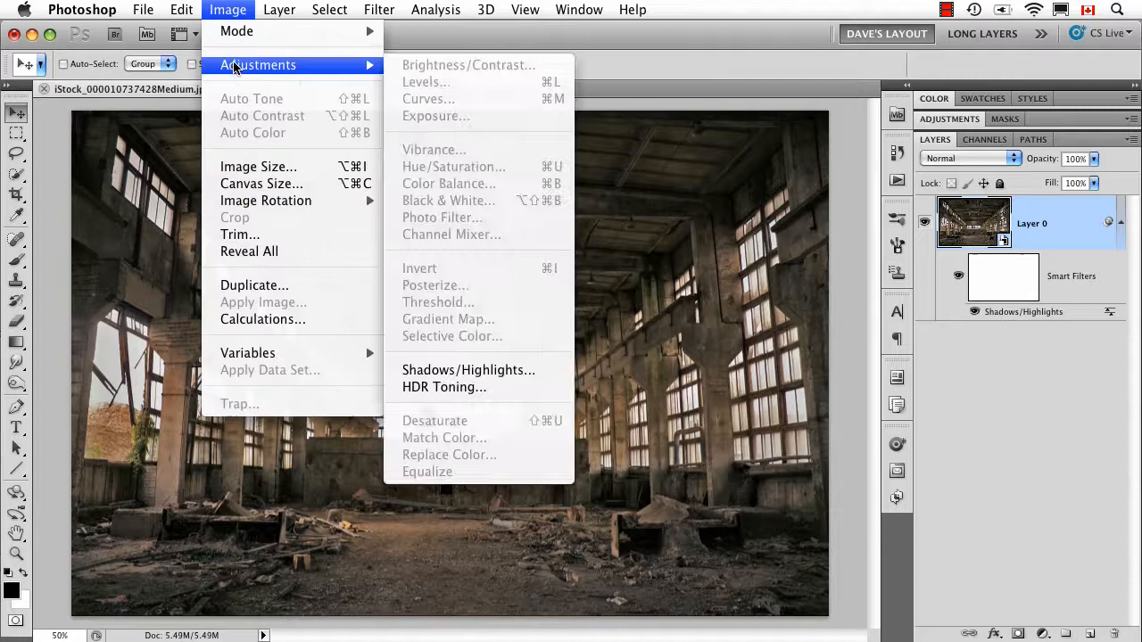
mouse_move(444, 388)
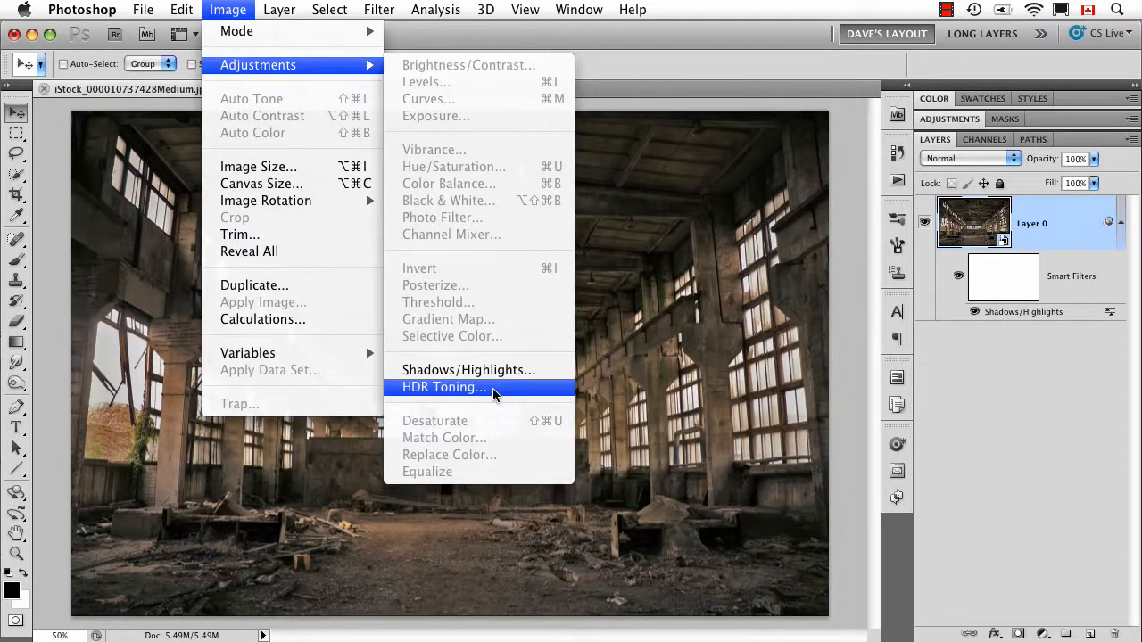
click(443, 385)
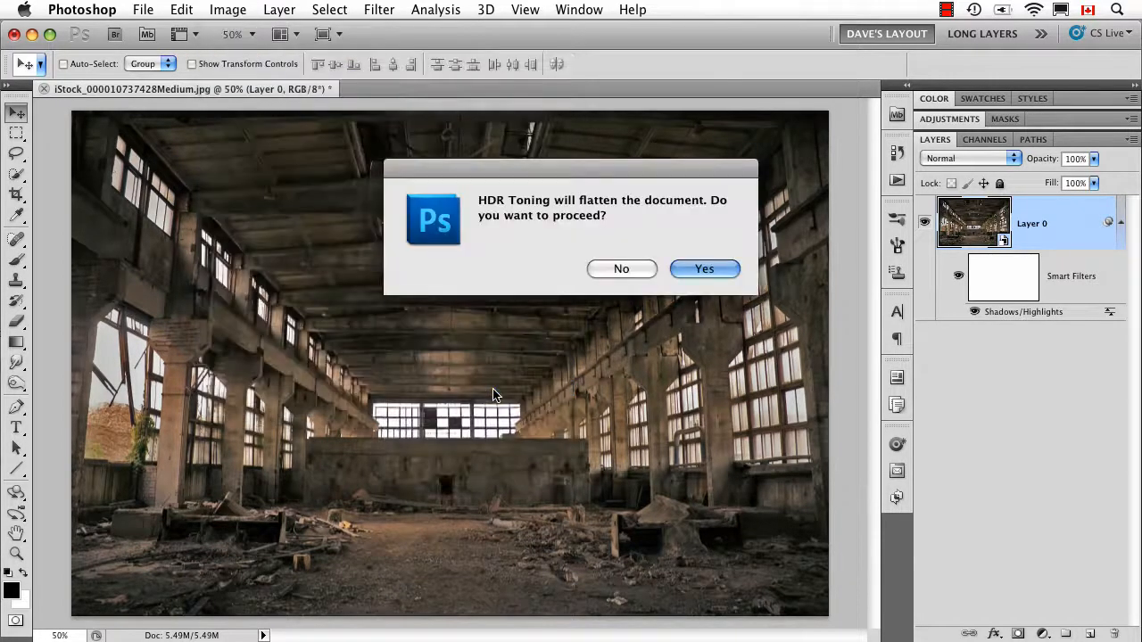
mouse_move(480, 282)
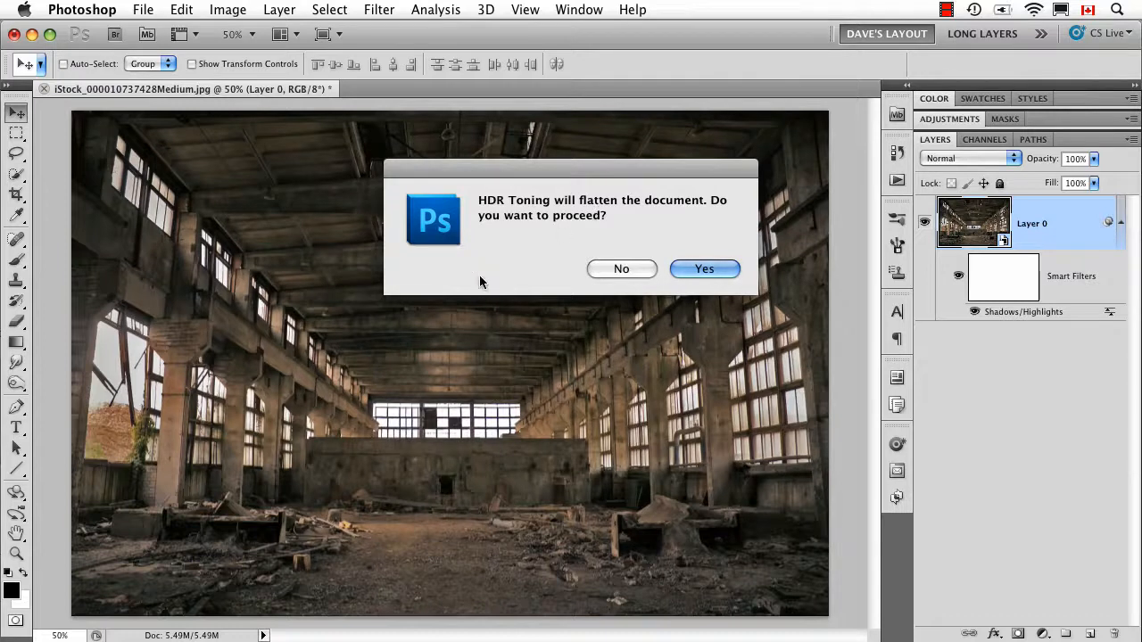
mouse_move(678, 232)
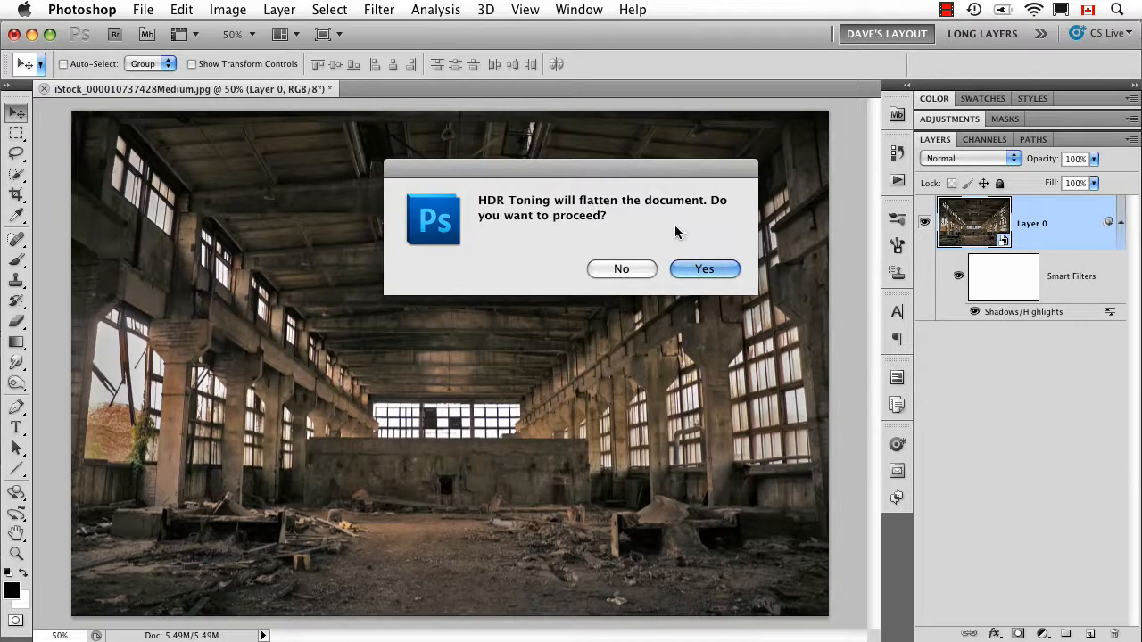
mouse_move(703, 241)
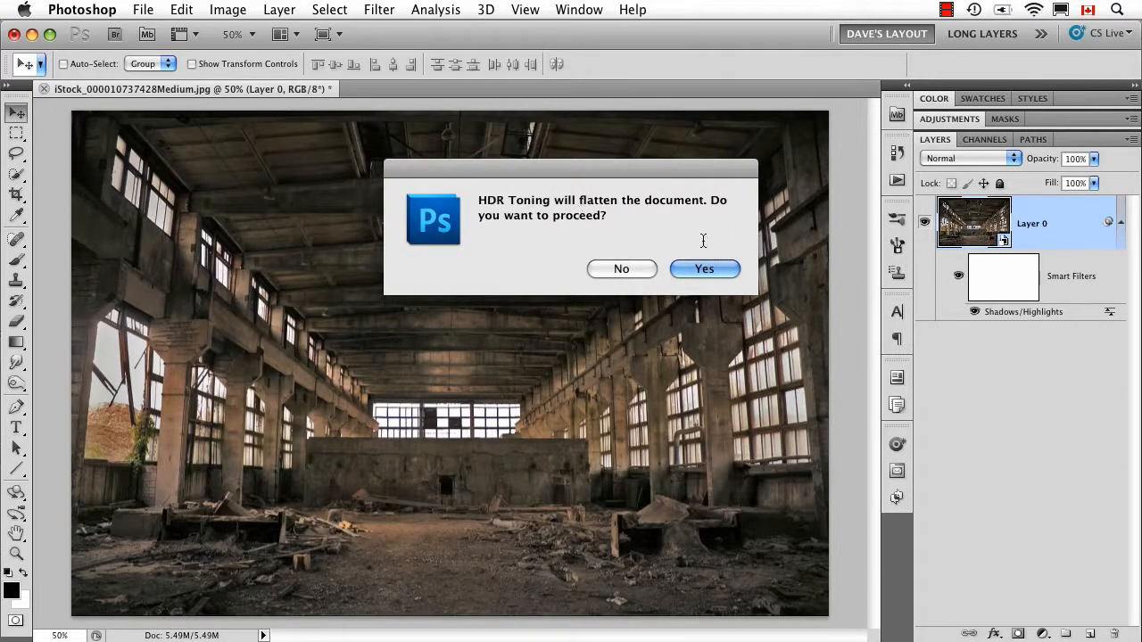
mouse_move(621, 267)
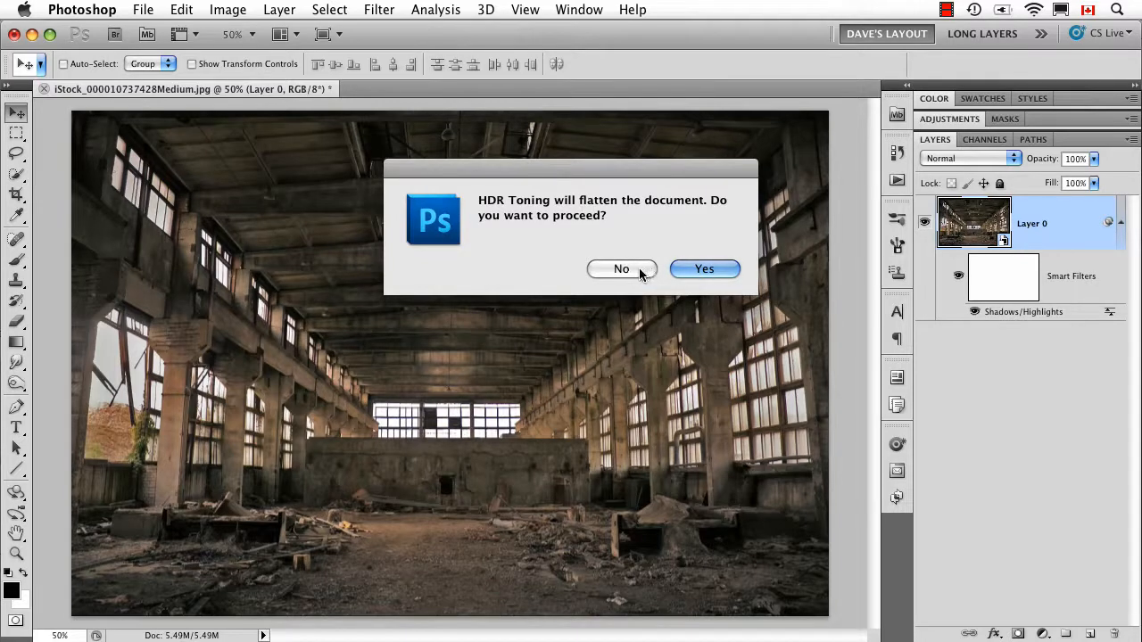
click(703, 267)
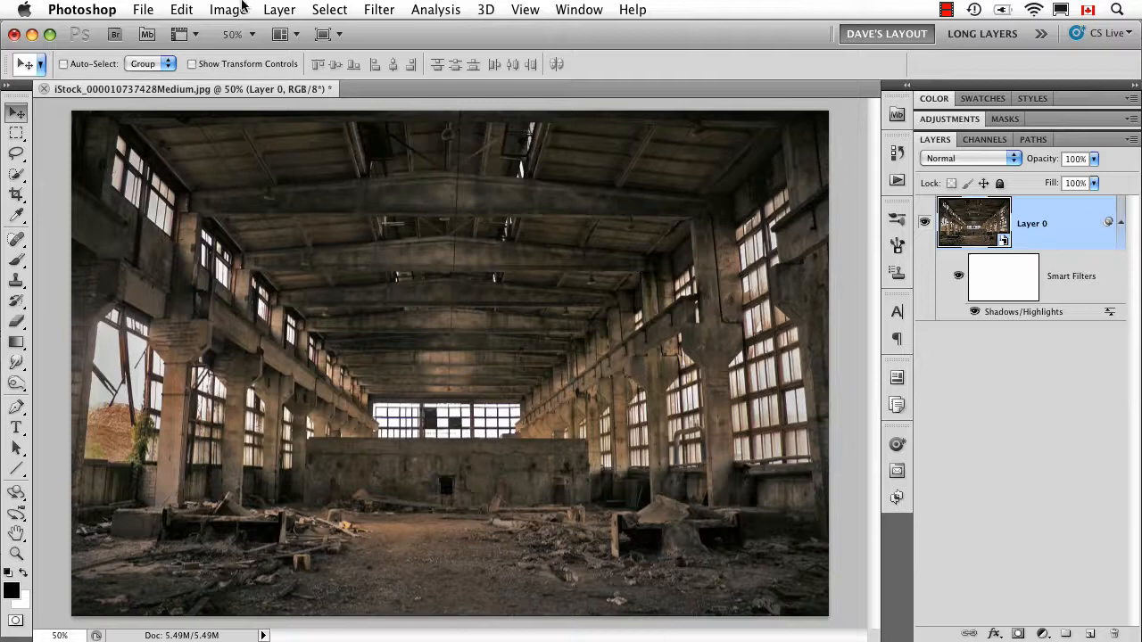
Step: Start Puppet Warp on the photo with Show Mesh on and place a first pin
click(182, 11)
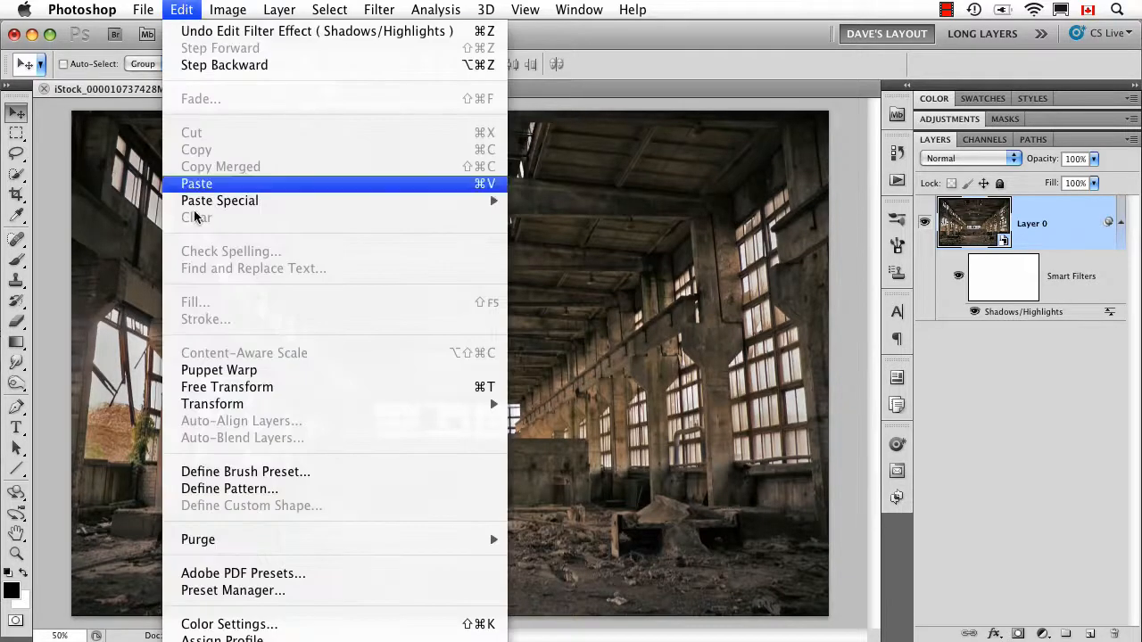
mouse_move(217, 369)
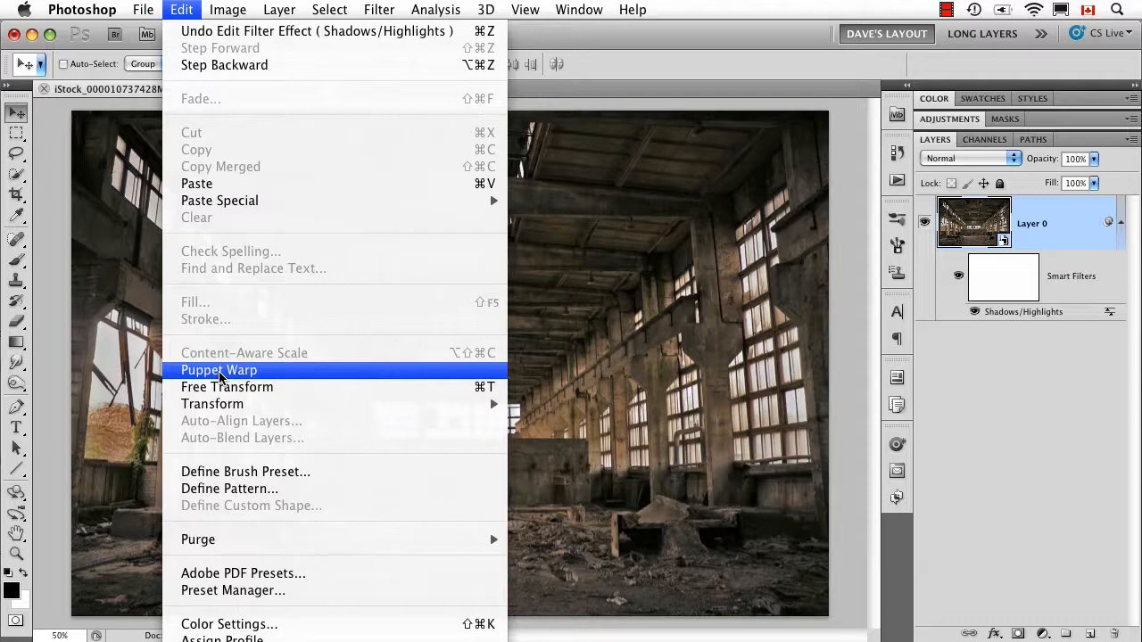
click(217, 370)
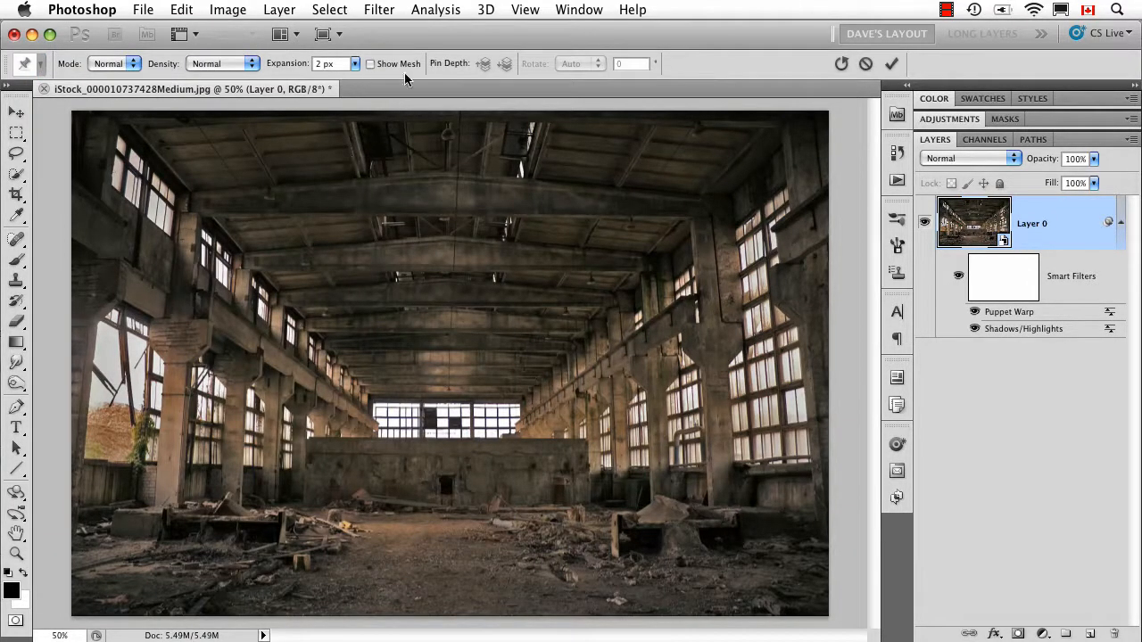
mouse_move(371, 65)
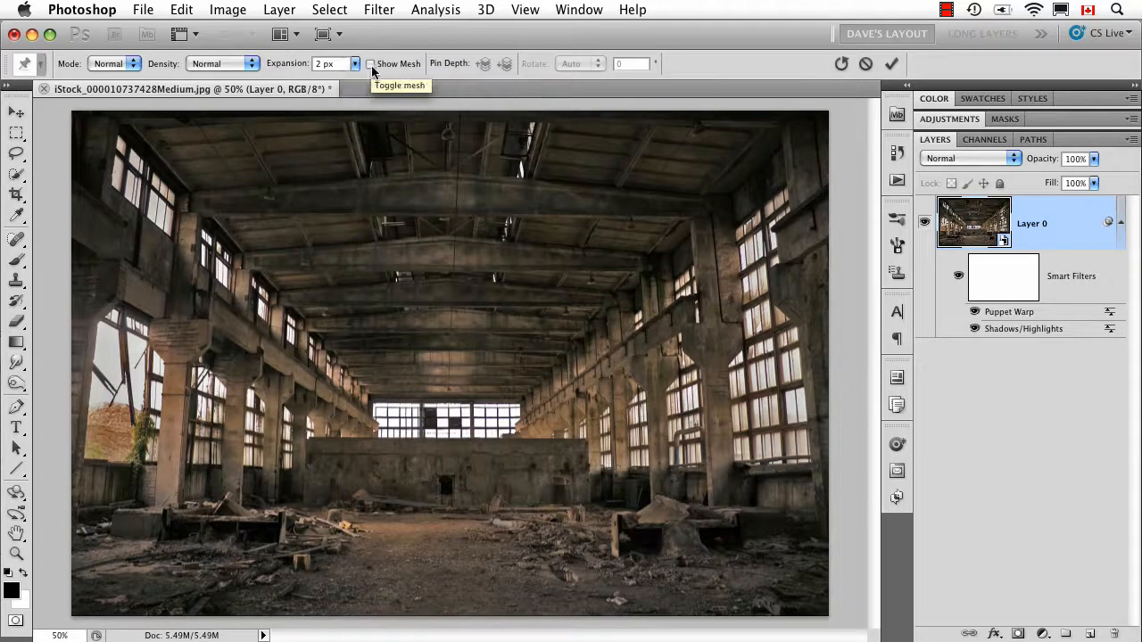
click(372, 64)
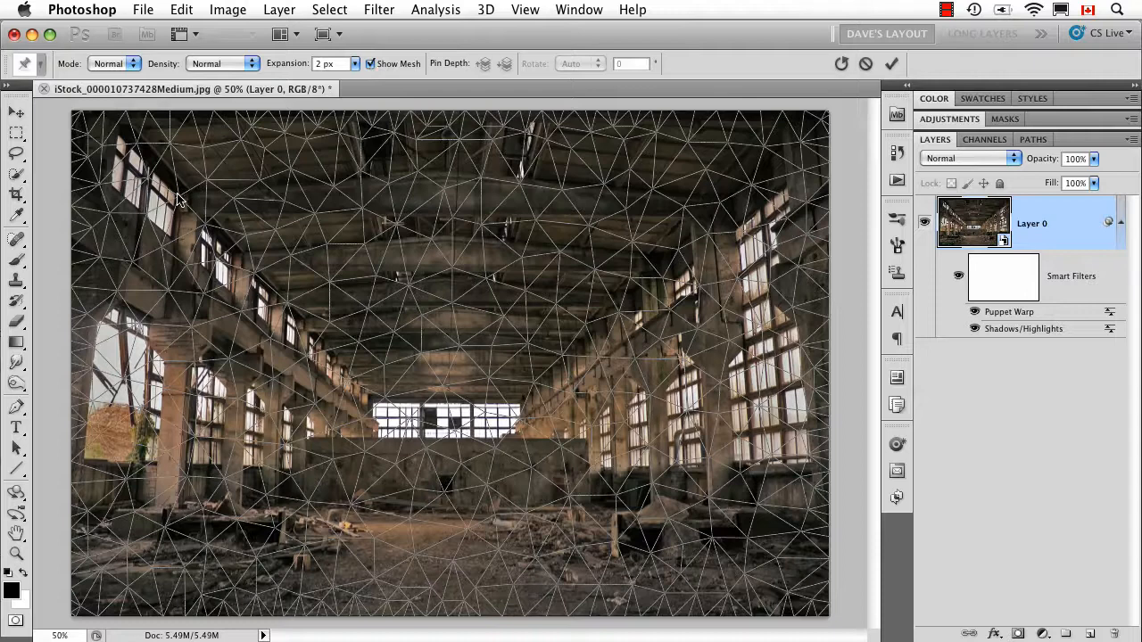
click(176, 193)
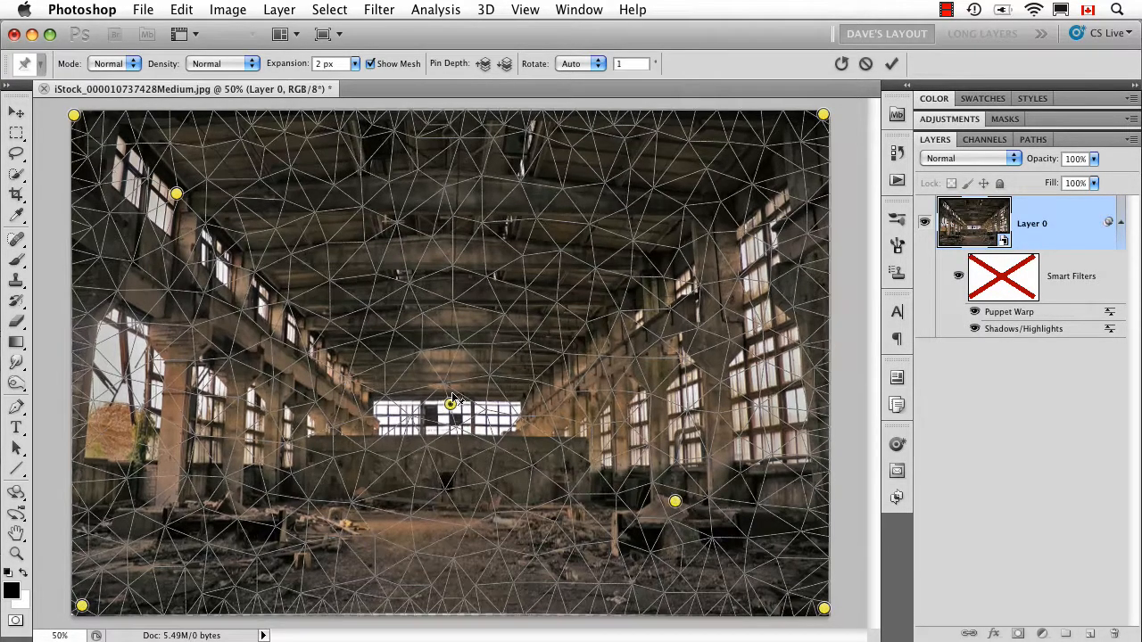
Step: Drag pins to curve the floor and ceiling of the warehouse interior
drag(450, 403, 450, 366)
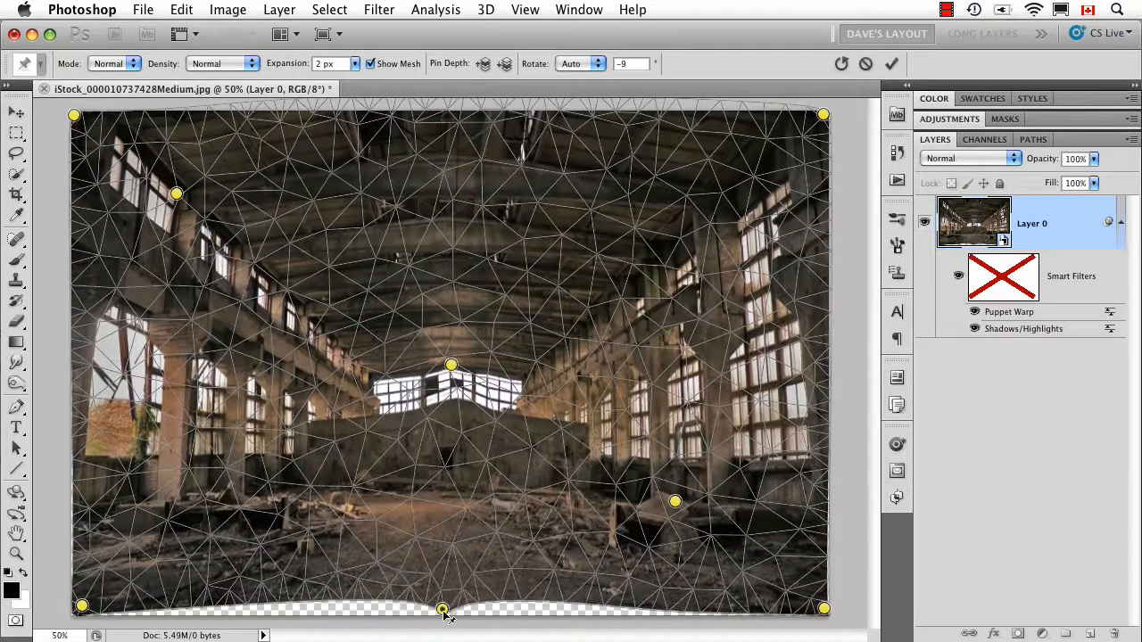
drag(443, 611, 269, 587)
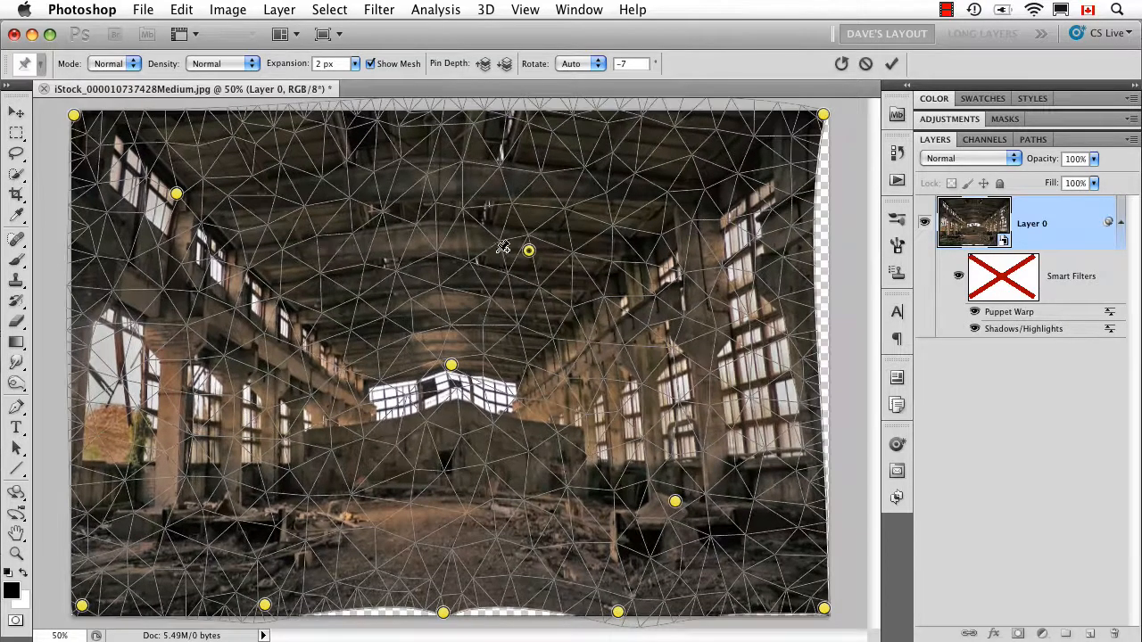
drag(528, 250, 474, 250)
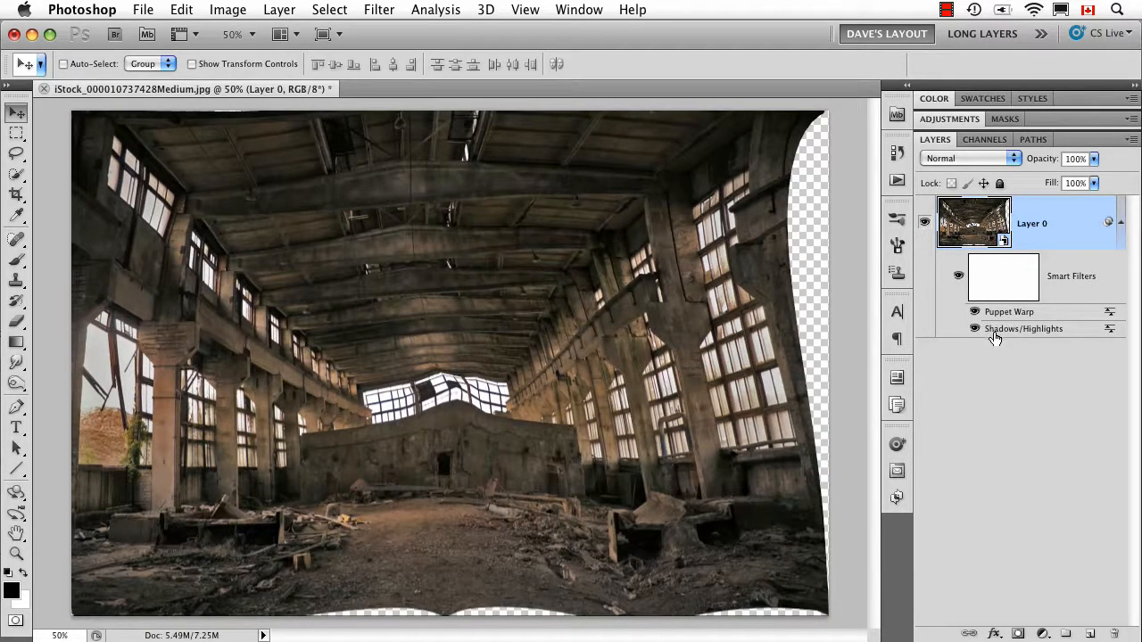
mouse_move(1024, 328)
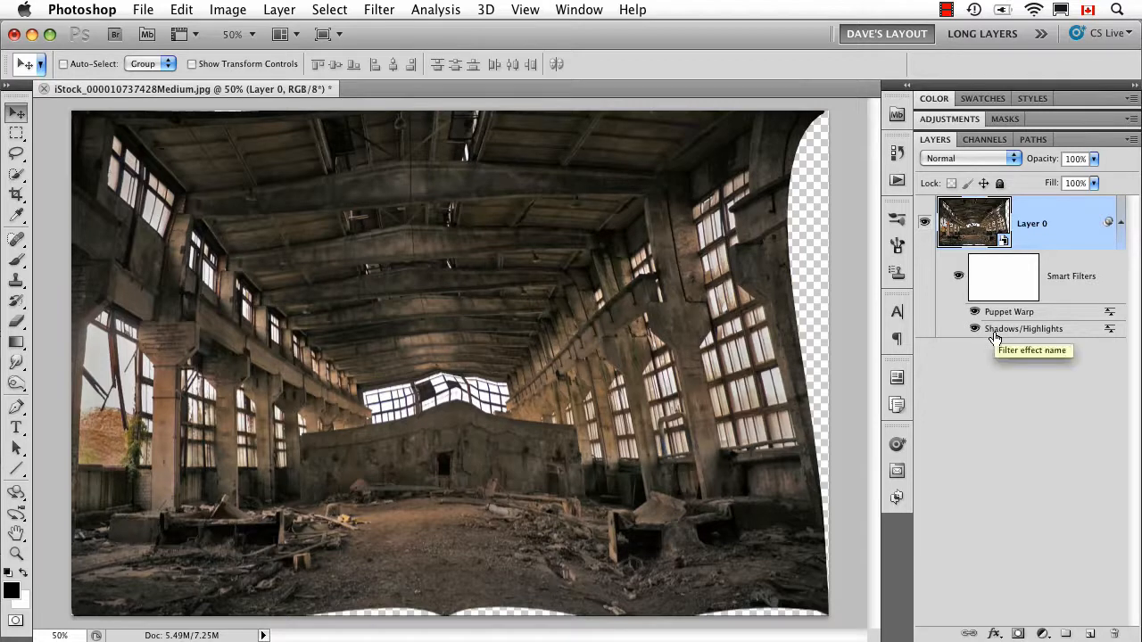
mouse_move(496, 411)
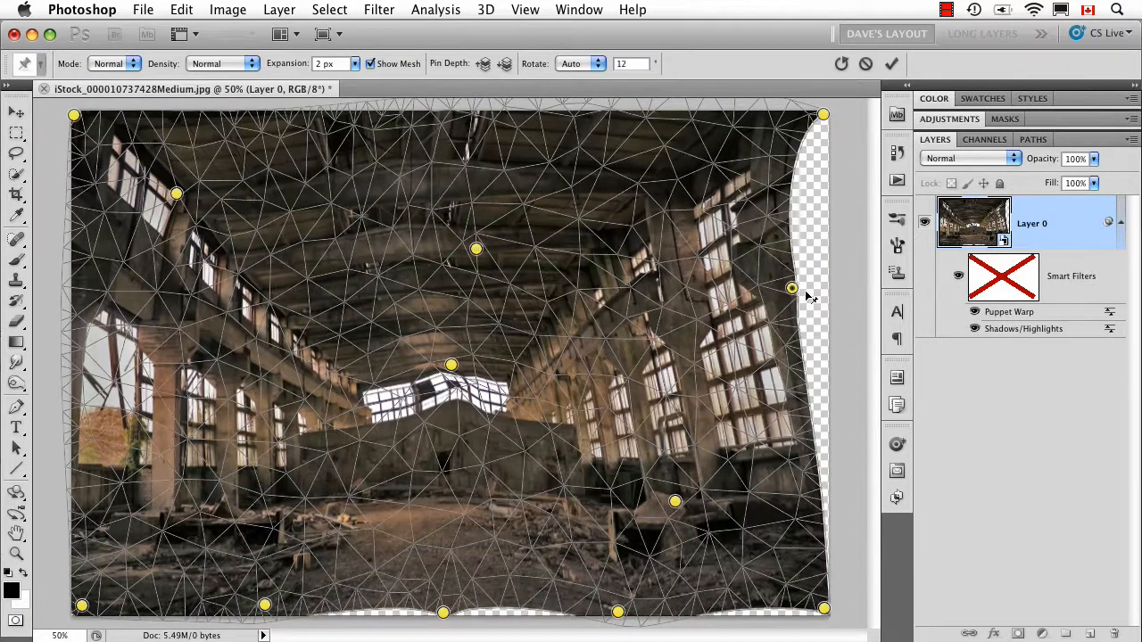
Step: Drag the right-edge pin so the warehouse's right wall bulges outward
drag(792, 289, 853, 296)
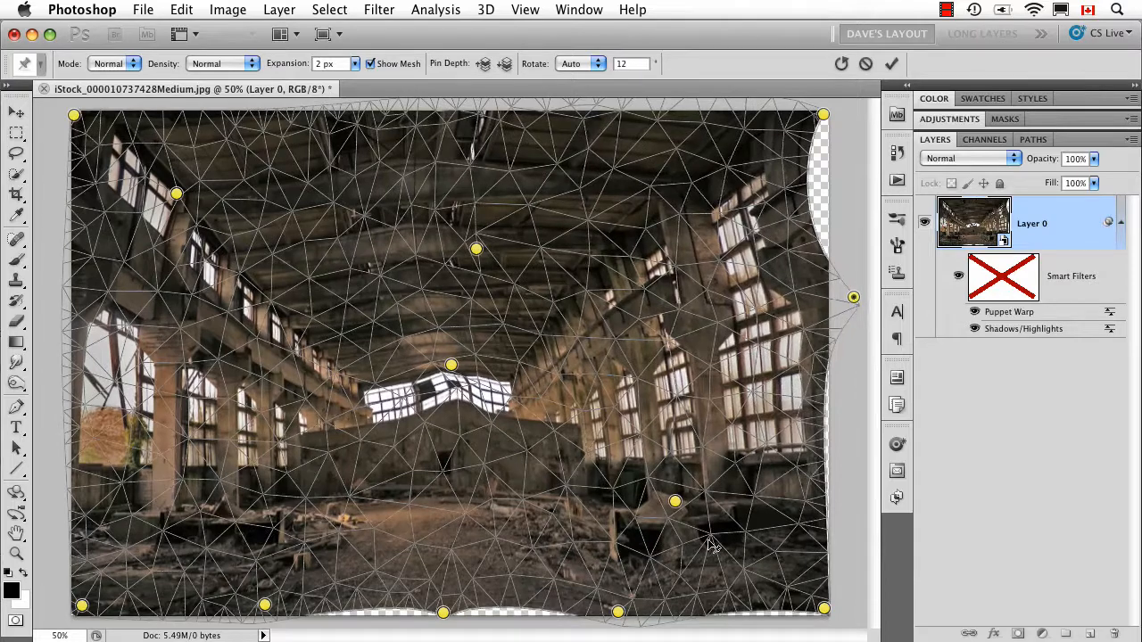